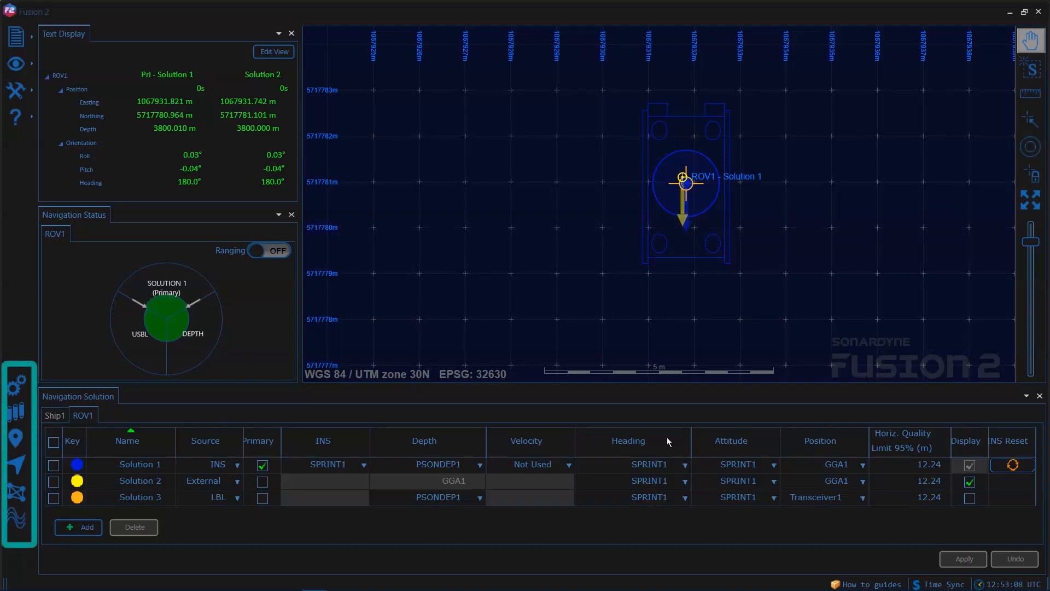
- Open System Setup to view ROV1's five sensors and their connection status
{"action": "left_click", "coordinate": [18, 381]}
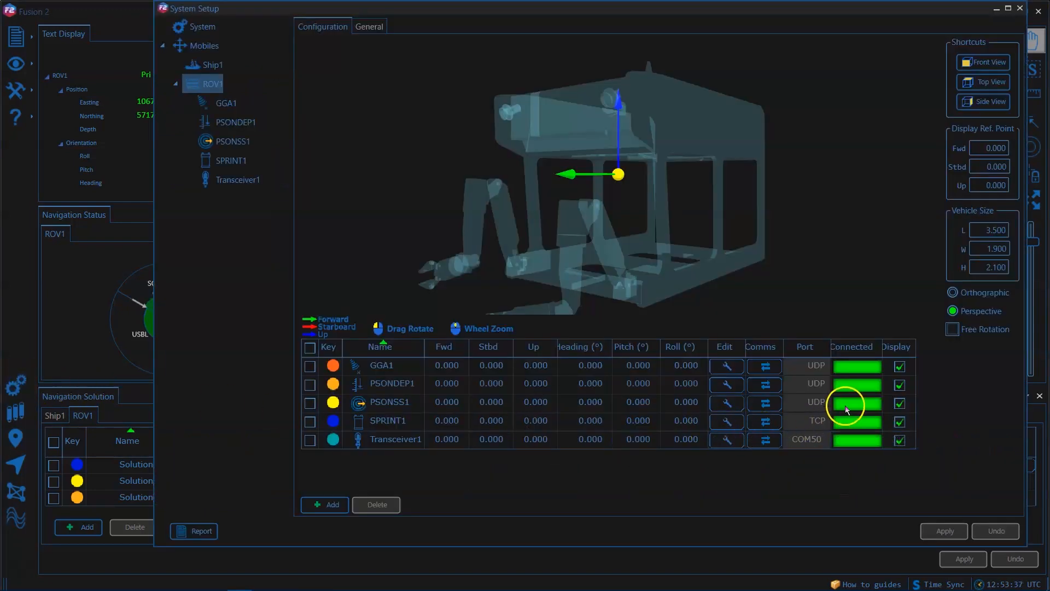
{"action": "mouse_move", "coordinate": [847, 449]}
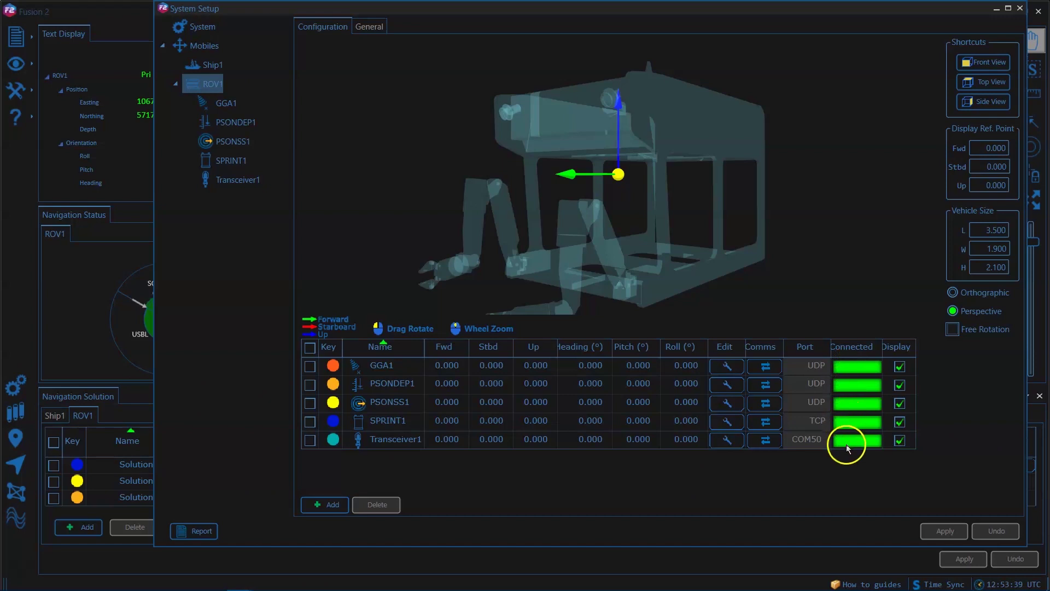
{"action": "mouse_move", "coordinate": [836, 426]}
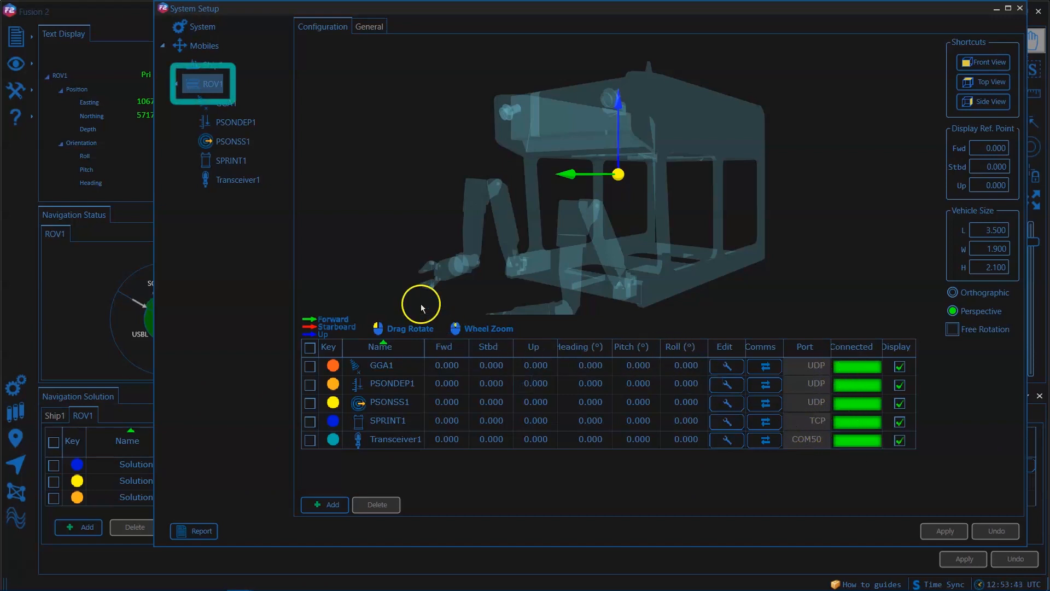
- Add a ZDA Input time instrument on serial port COM49 under System
{"action": "right_click", "coordinate": [211, 83]}
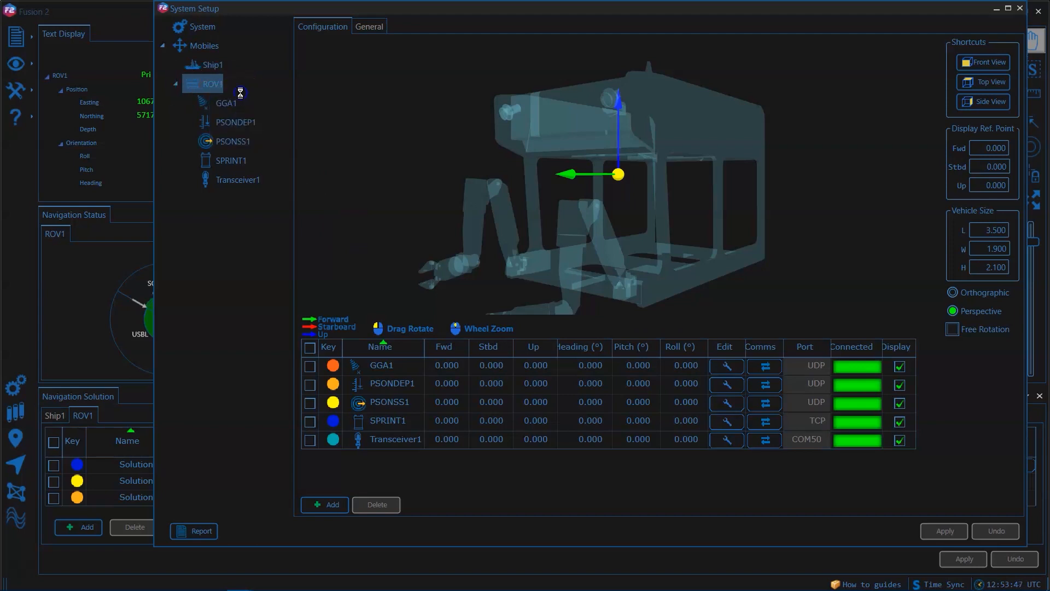
{"action": "left_click", "coordinate": [324, 504]}
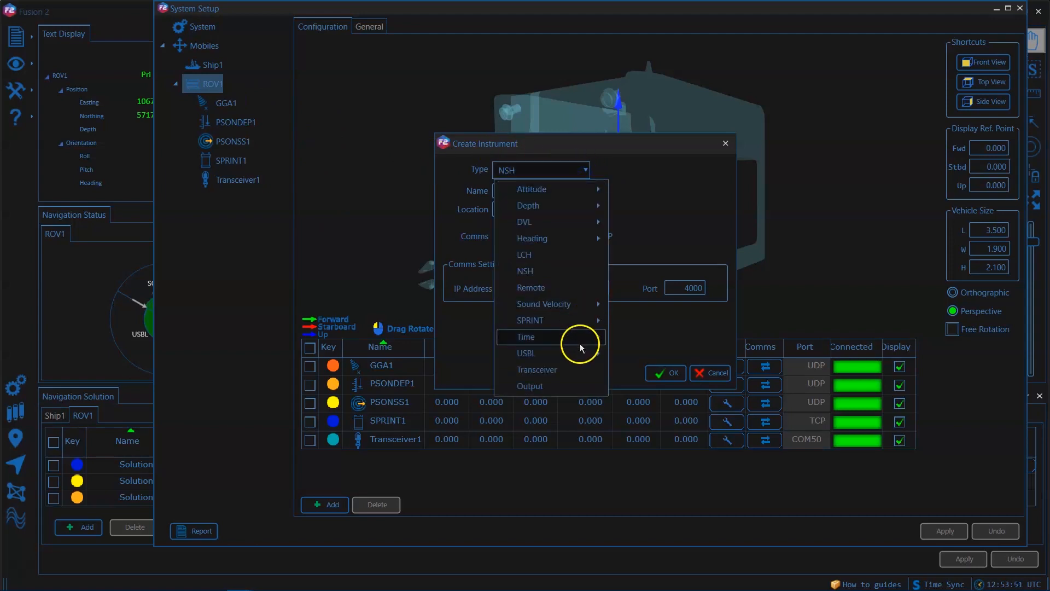
{"action": "left_click", "coordinate": [526, 336]}
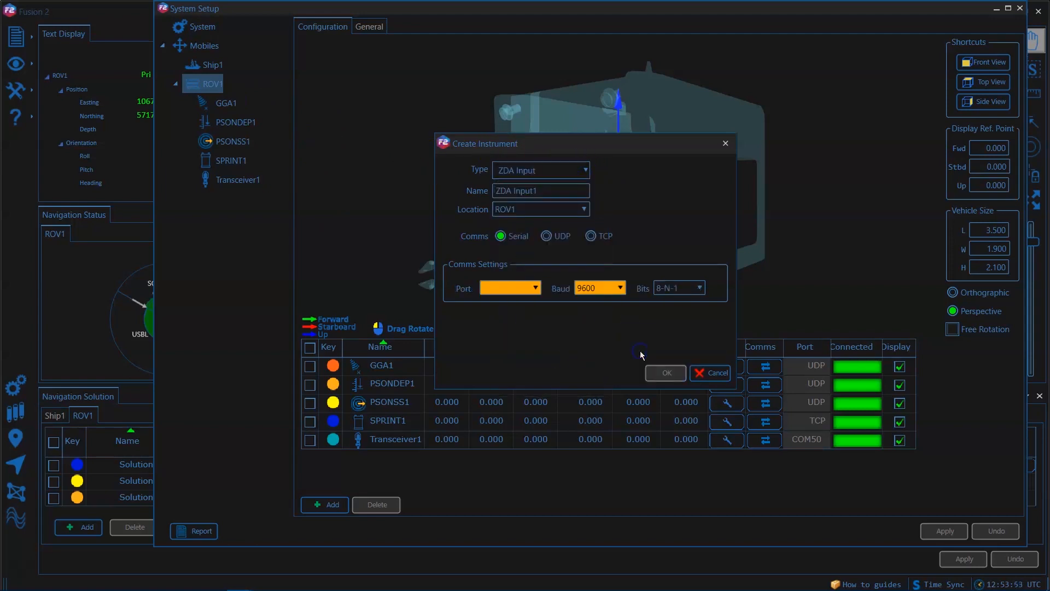
{"action": "mouse_move", "coordinate": [530, 294]}
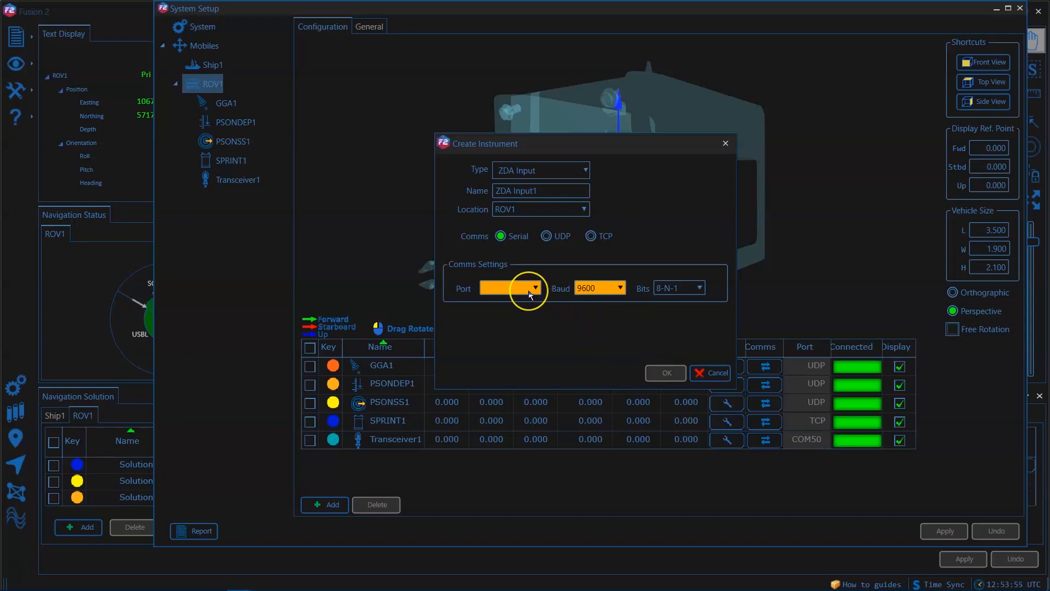
{"action": "left_click", "coordinate": [534, 287]}
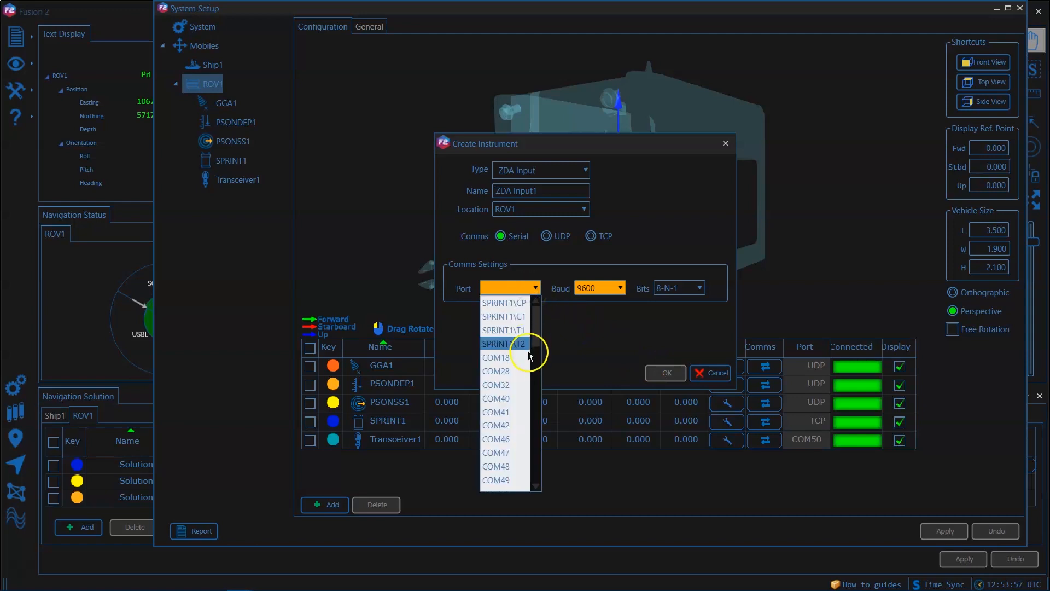
{"action": "left_click", "coordinate": [496, 479]}
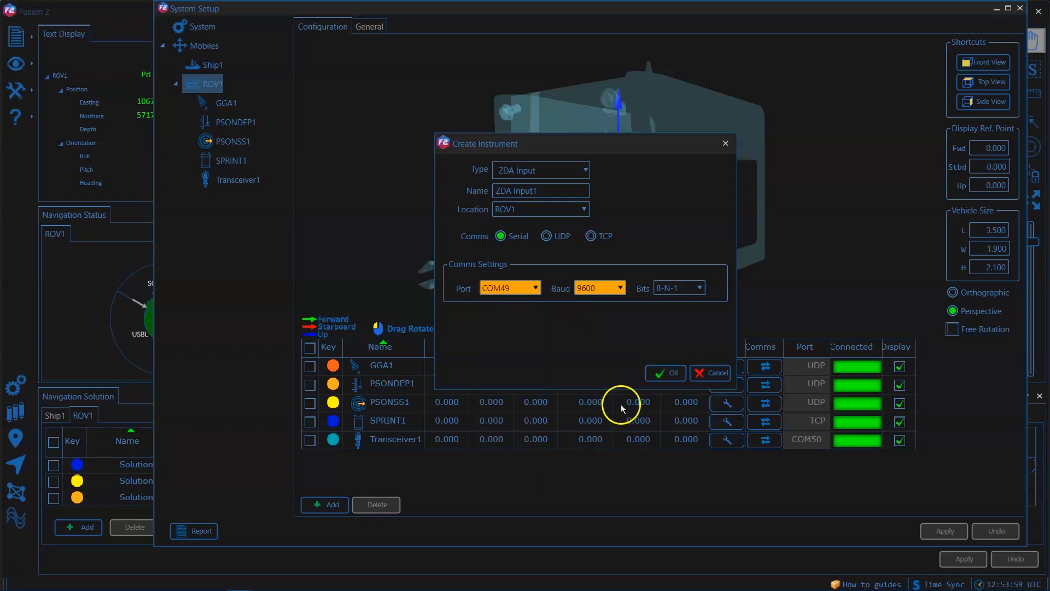
{"action": "left_click", "coordinate": [664, 373]}
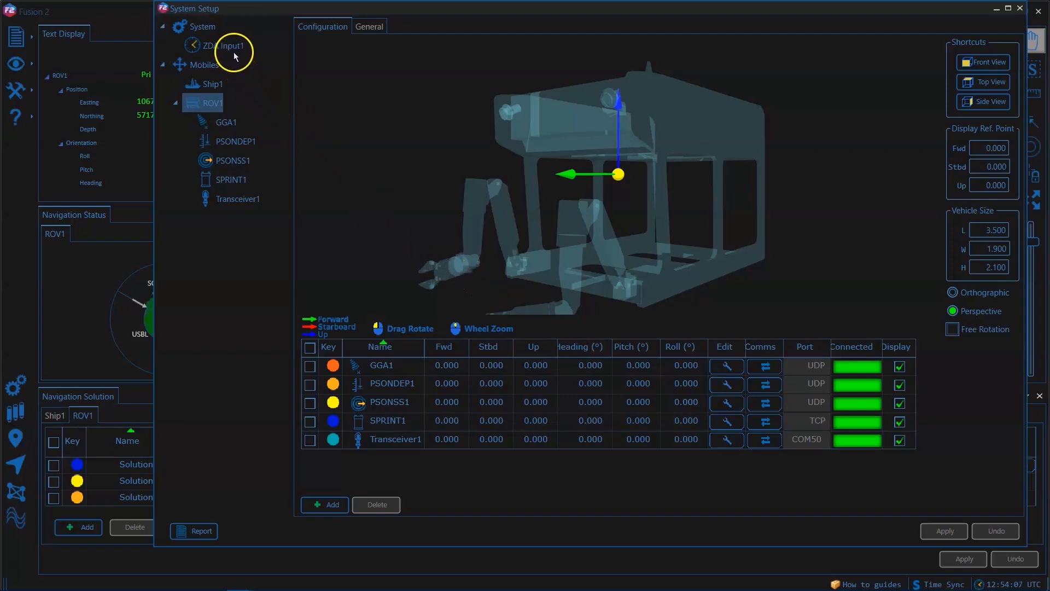
- Show ZDA Input1's Data tab with instrument time and common time messages
{"action": "left_click", "coordinate": [221, 45]}
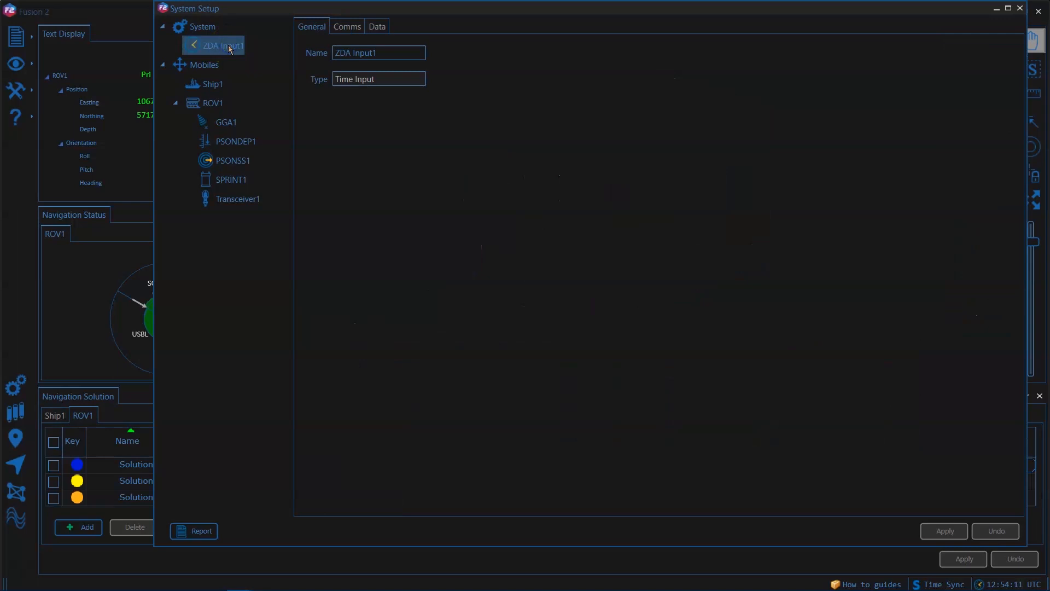
{"action": "left_click", "coordinate": [377, 27]}
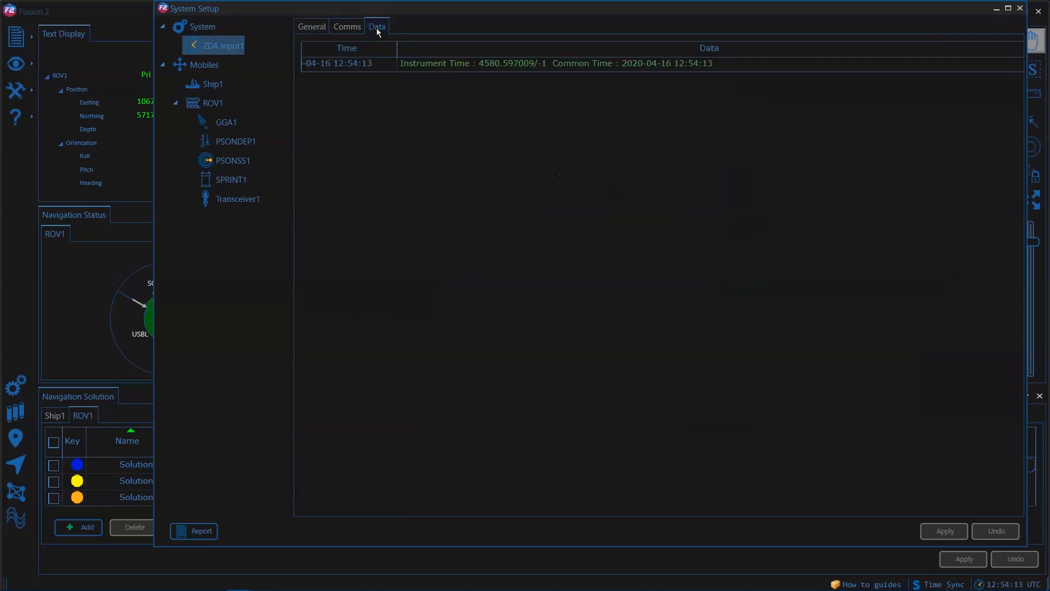
{"action": "mouse_move", "coordinate": [636, 66]}
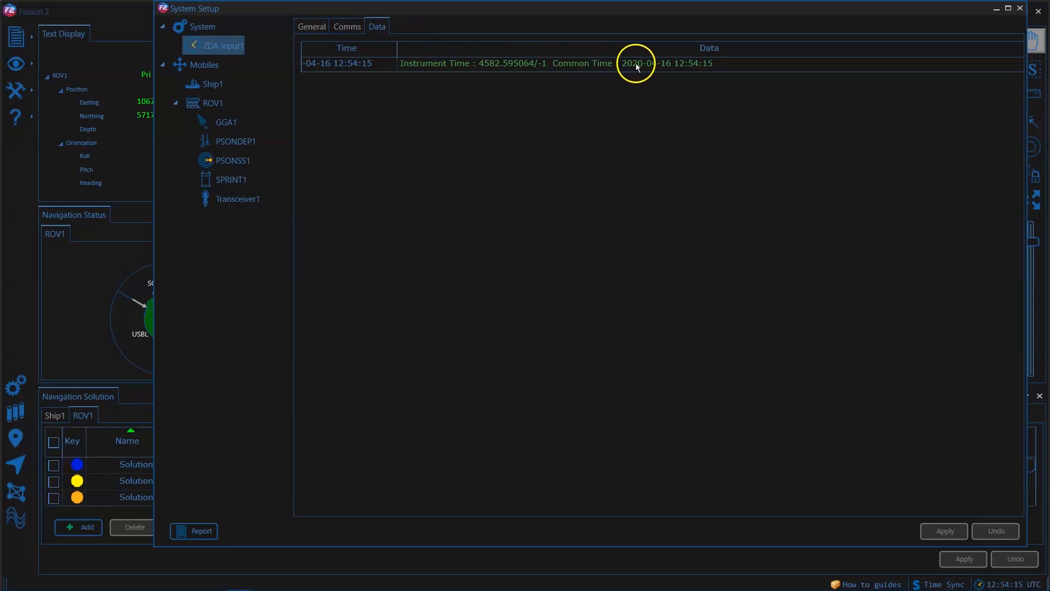
{"action": "mouse_move", "coordinate": [558, 65]}
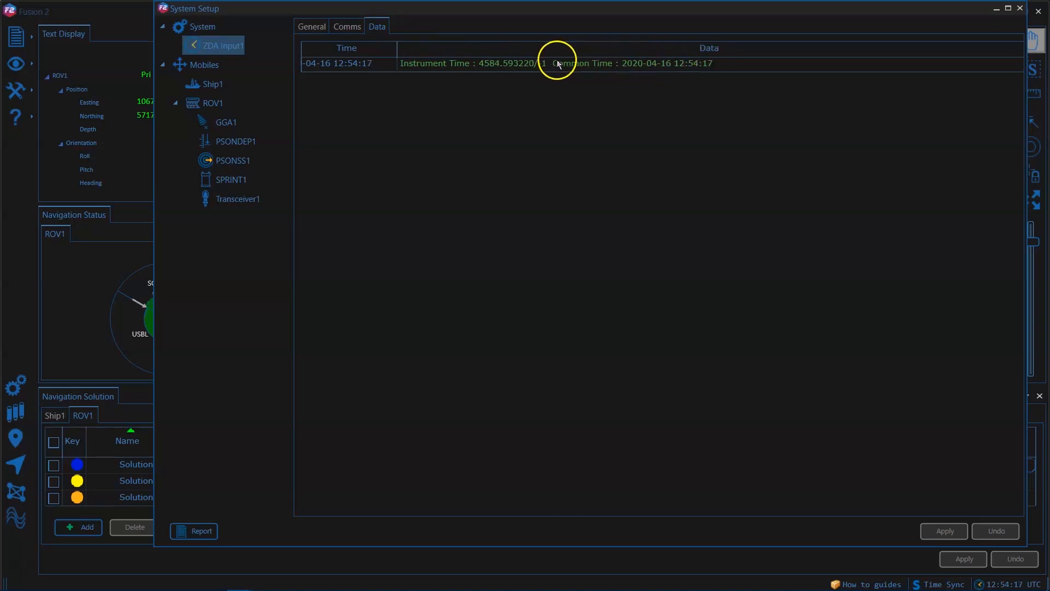
{"action": "mouse_move", "coordinate": [271, 169]}
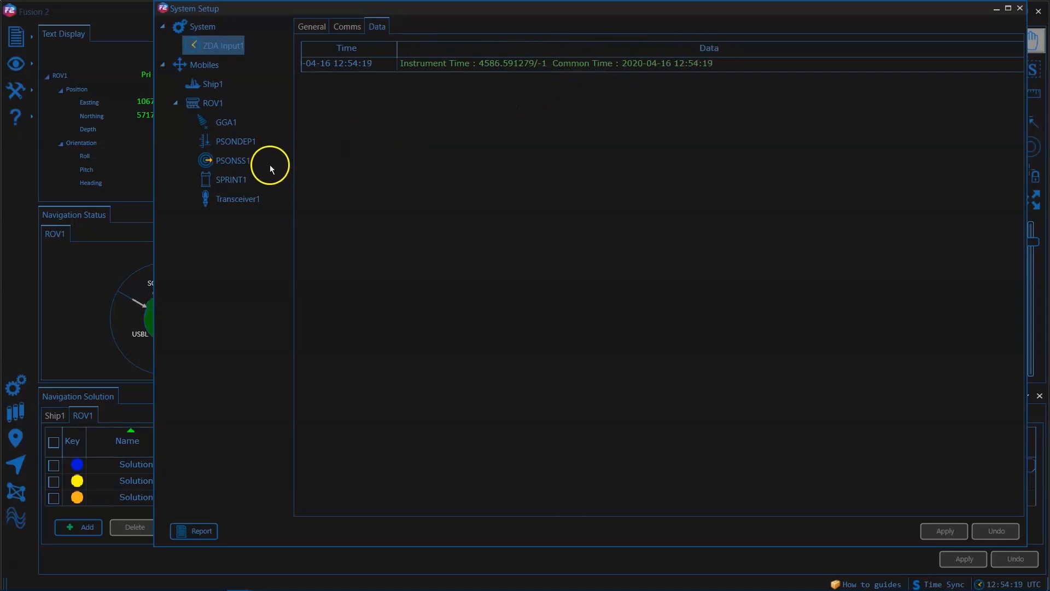
- Sync SPRINT1 to ZDA_1PPS via SPRINT1\E1, ZDA after, rising edge, and apply
{"action": "left_click", "coordinate": [230, 179]}
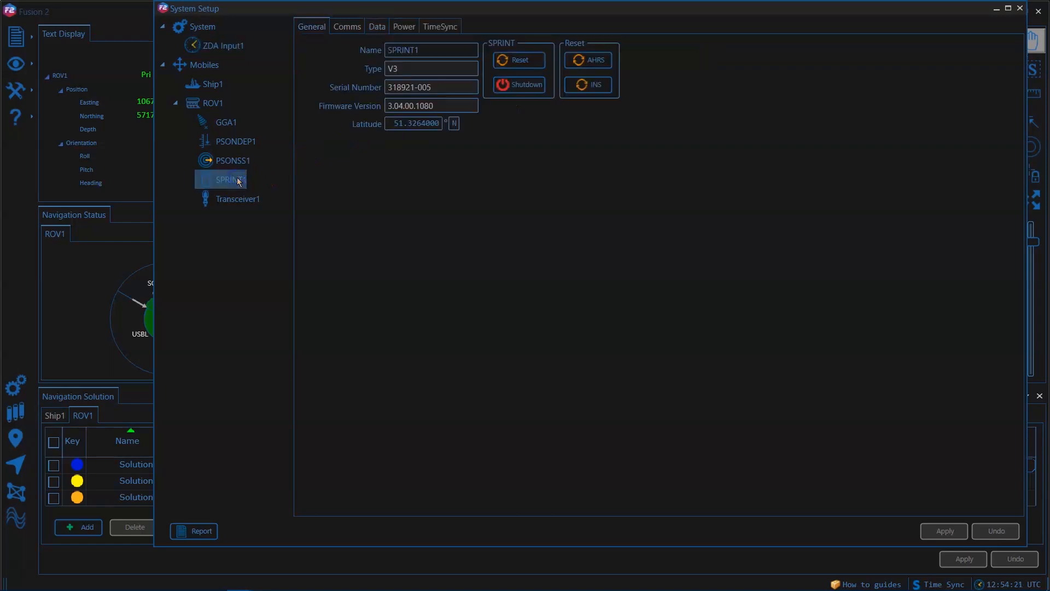
{"action": "left_click", "coordinate": [439, 26]}
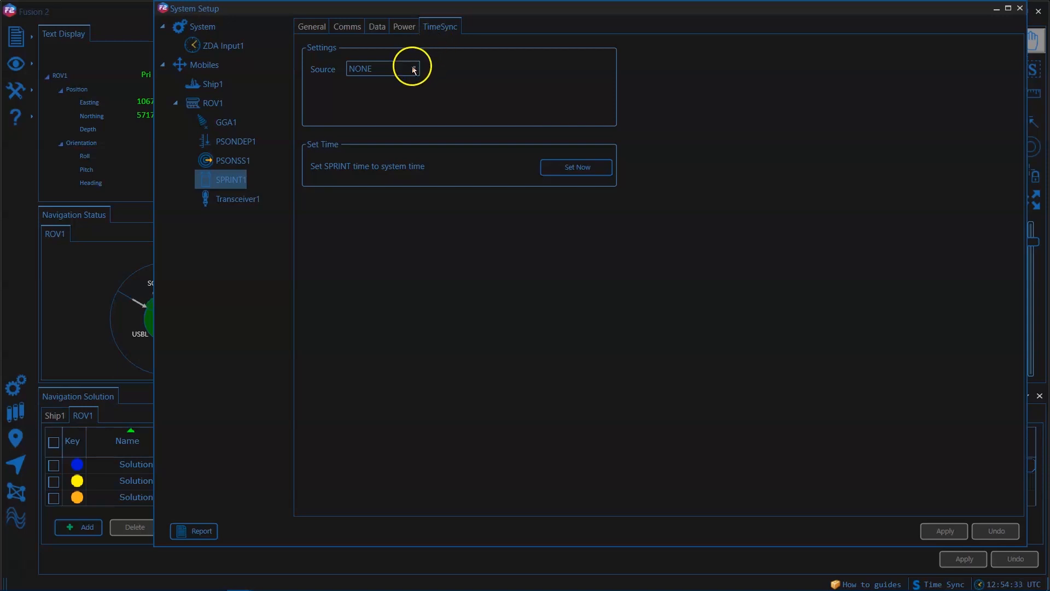
{"action": "left_click", "coordinate": [412, 69]}
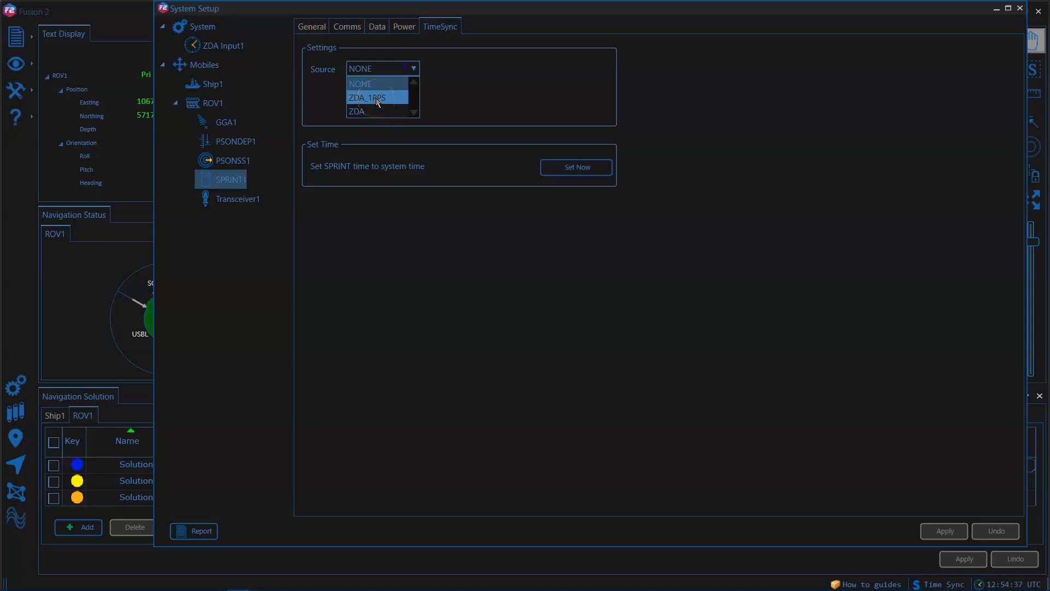
{"action": "left_click", "coordinate": [367, 97]}
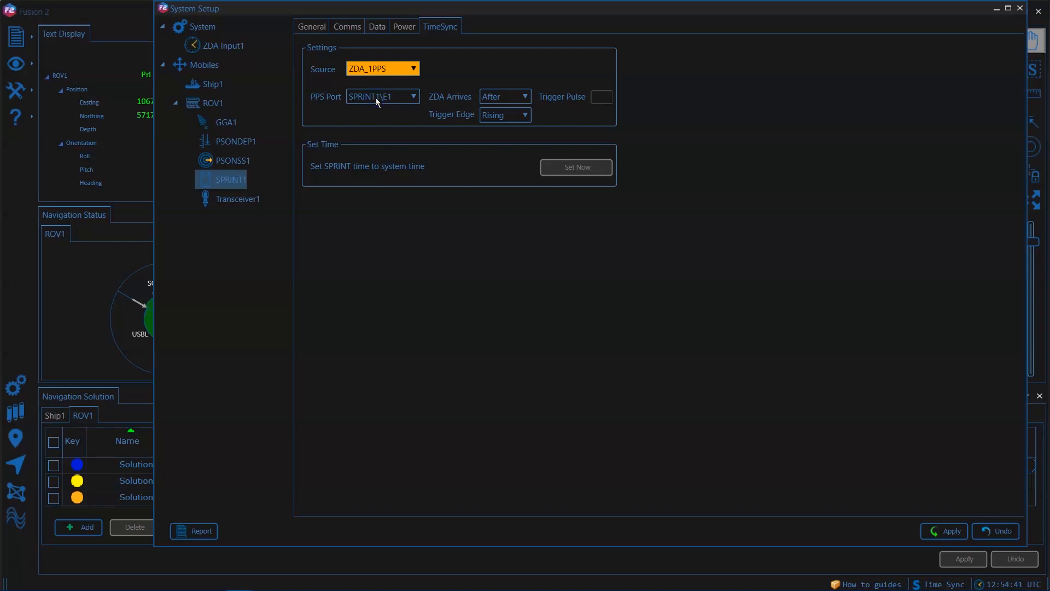
{"action": "mouse_move", "coordinate": [320, 99]}
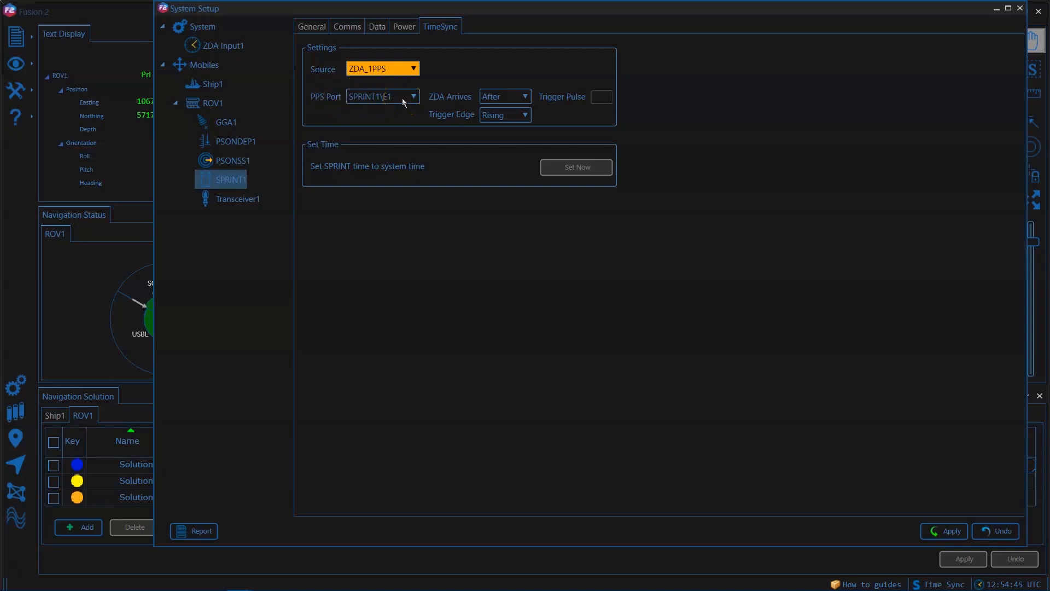
{"action": "mouse_move", "coordinate": [504, 116]}
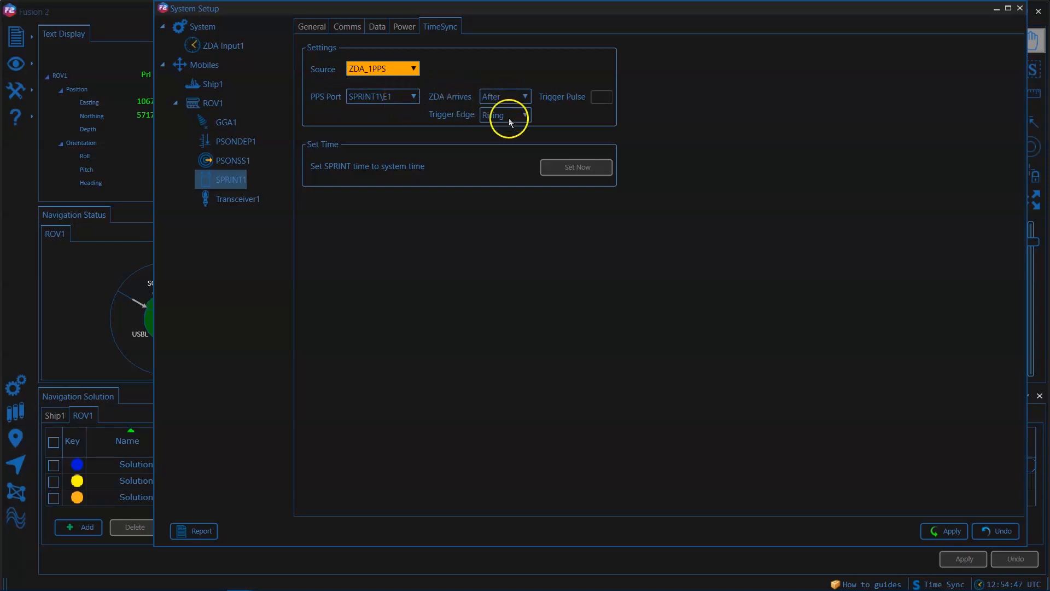
{"action": "mouse_move", "coordinate": [510, 96]}
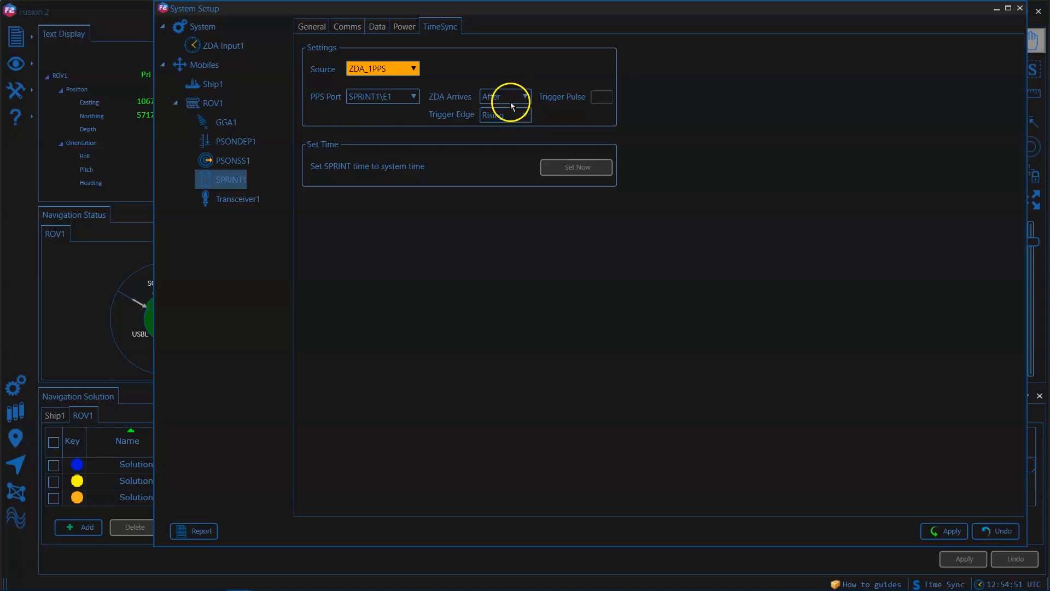
{"action": "mouse_move", "coordinate": [512, 132]}
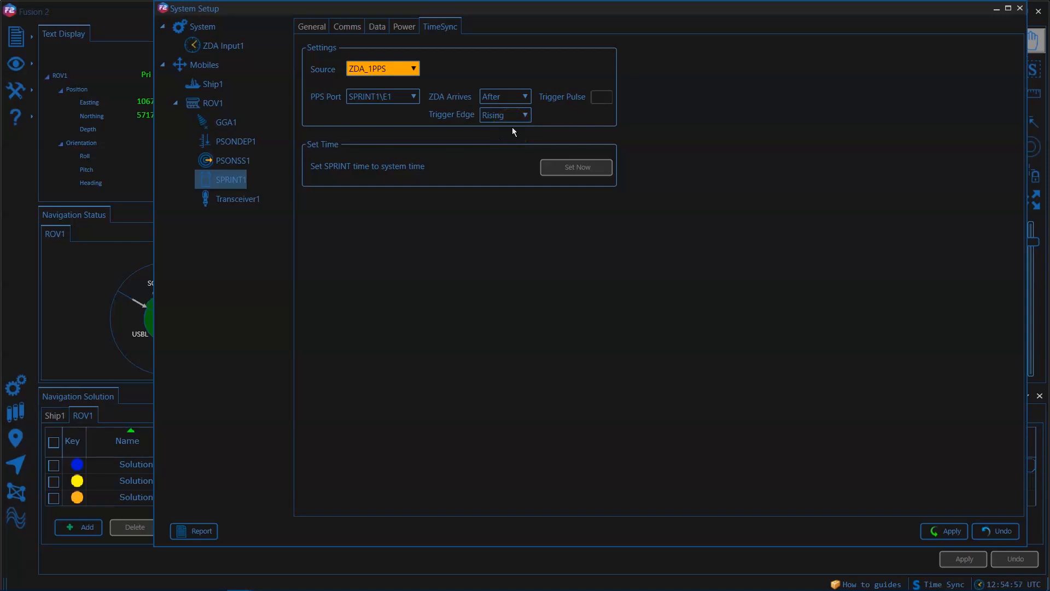
{"action": "left_click", "coordinate": [943, 531]}
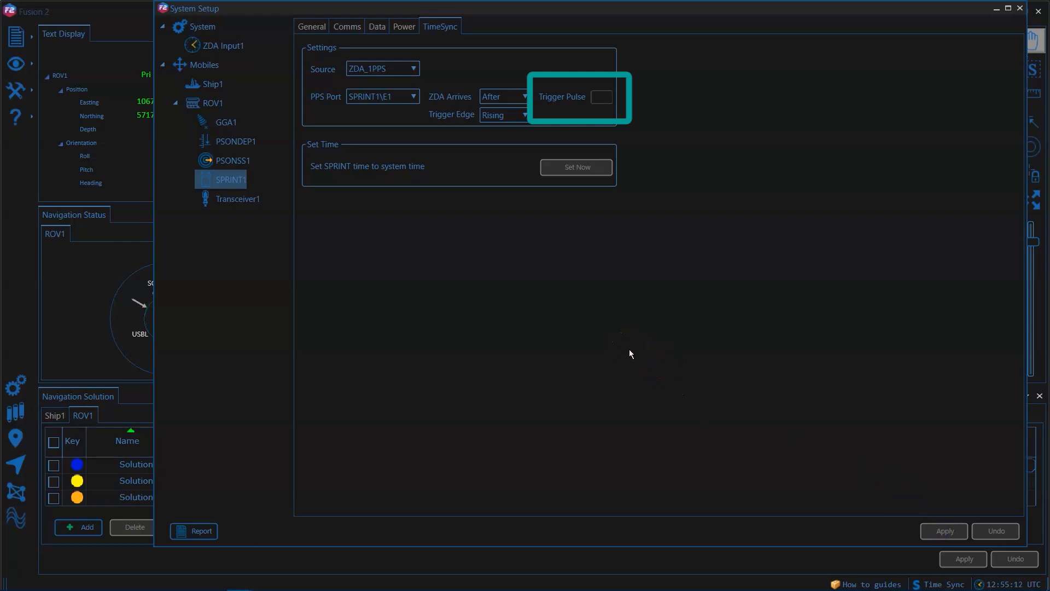
{"action": "left_click", "coordinate": [213, 103]}
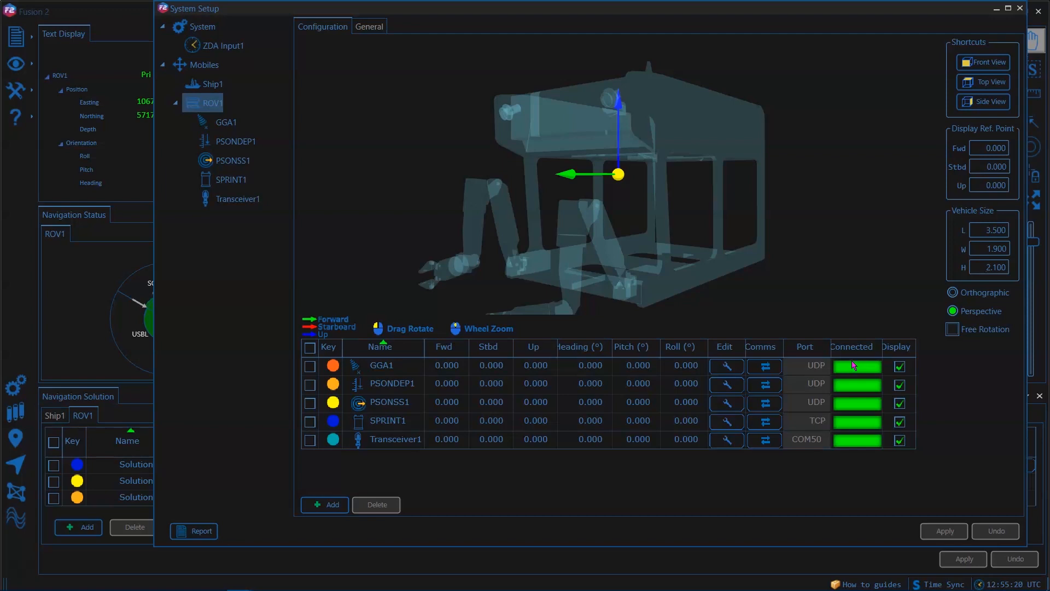
{"action": "mouse_move", "coordinate": [905, 152]}
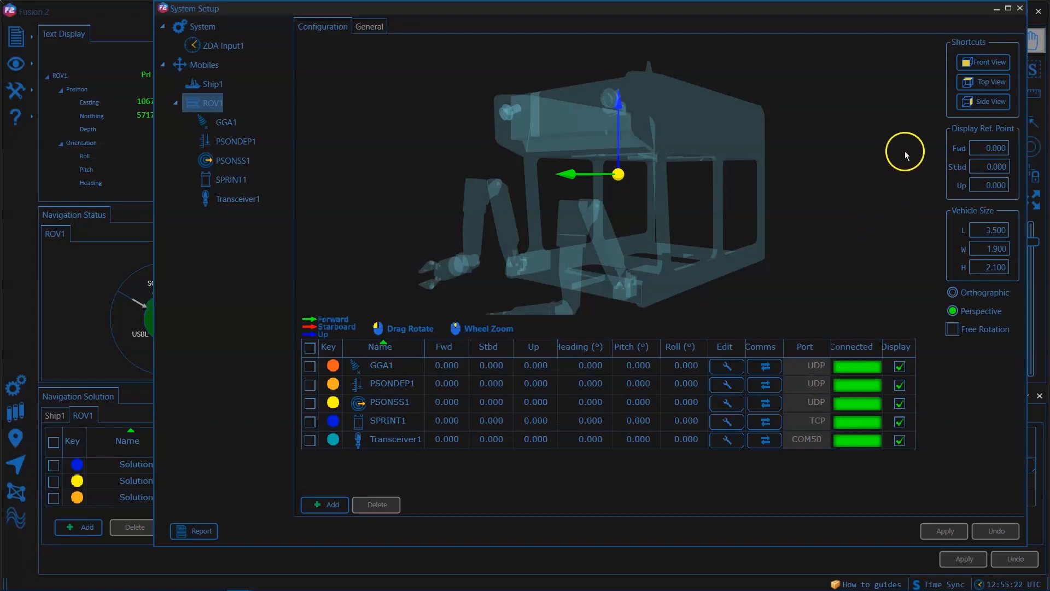
{"action": "mouse_move", "coordinate": [925, 90]}
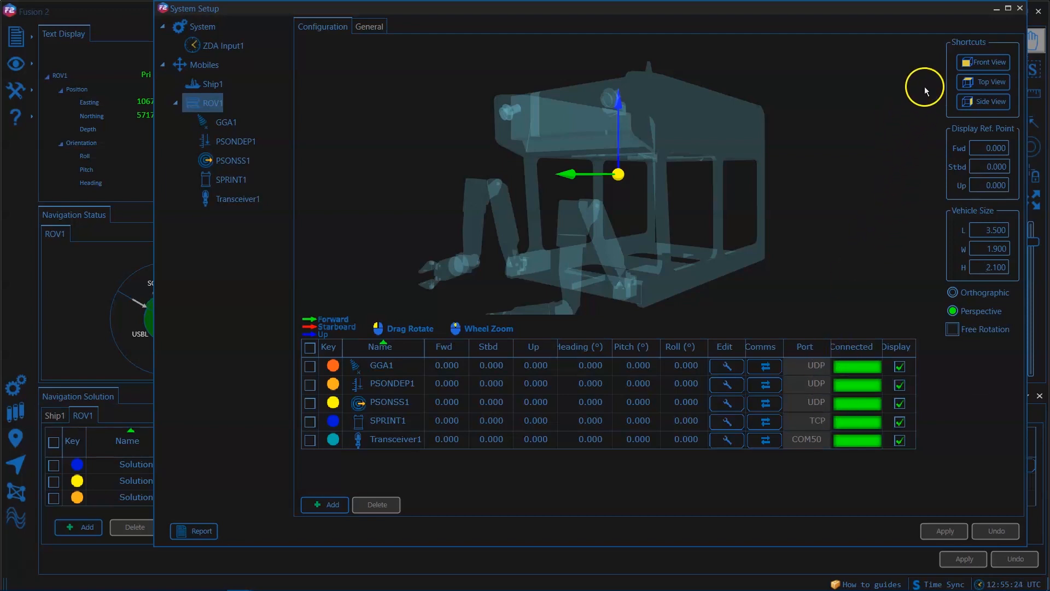
{"action": "mouse_move", "coordinate": [586, 86]}
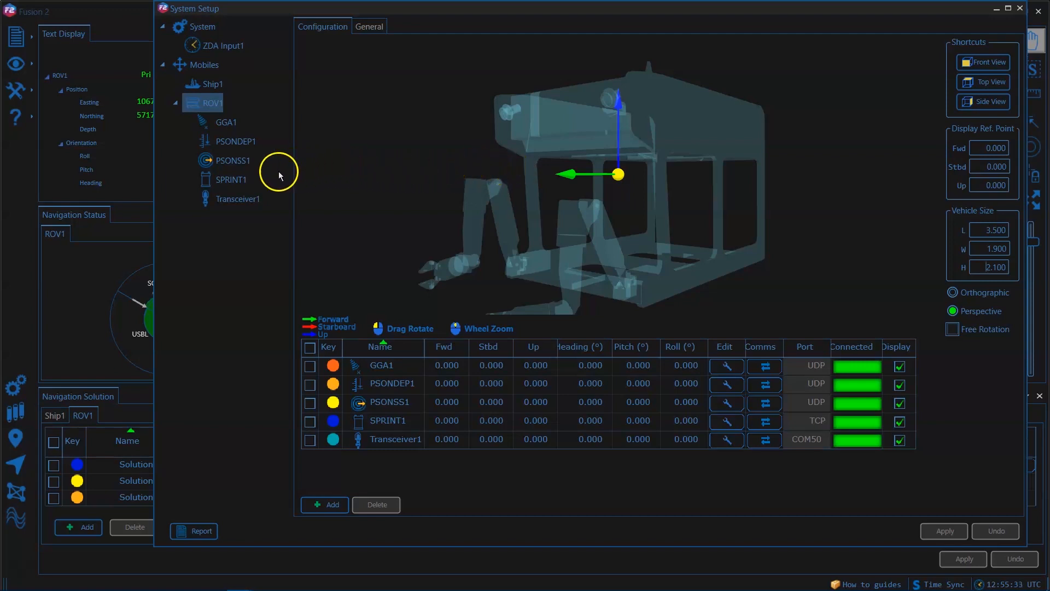
{"action": "left_click", "coordinate": [231, 179]}
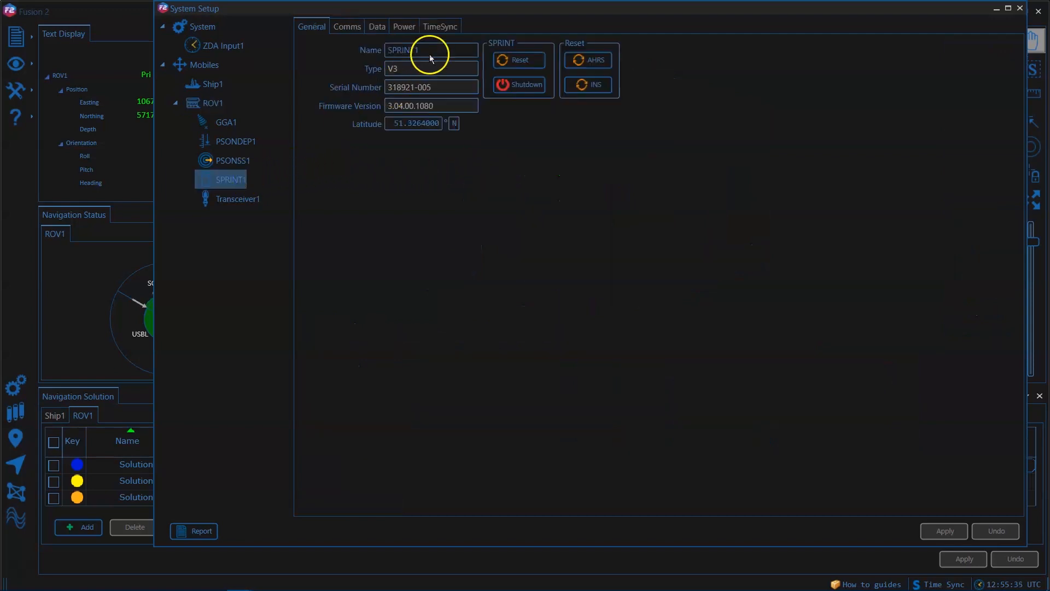
{"action": "left_click", "coordinate": [440, 26]}
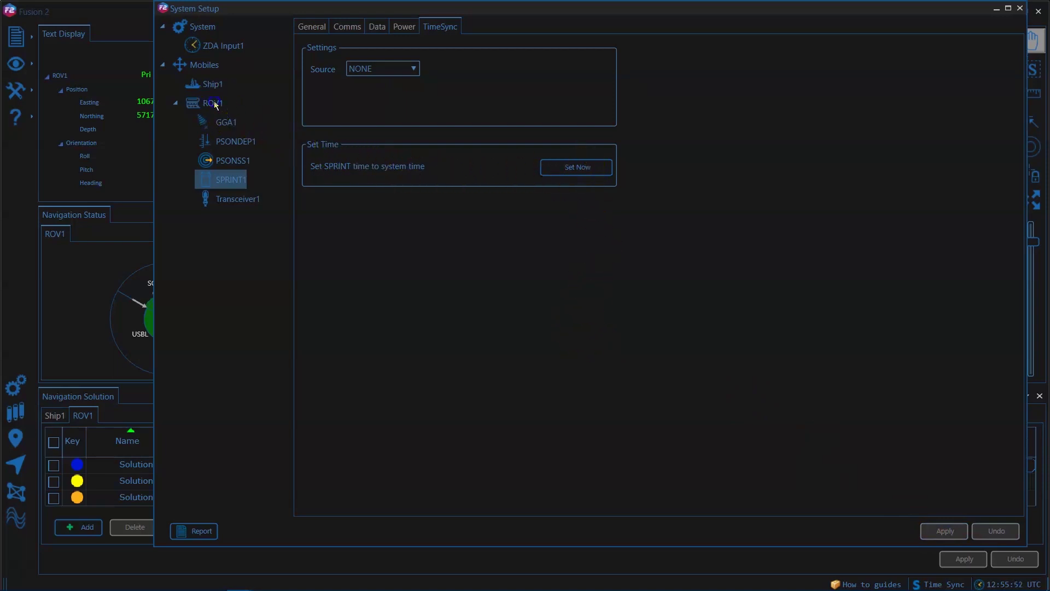
{"action": "left_click", "coordinate": [213, 103]}
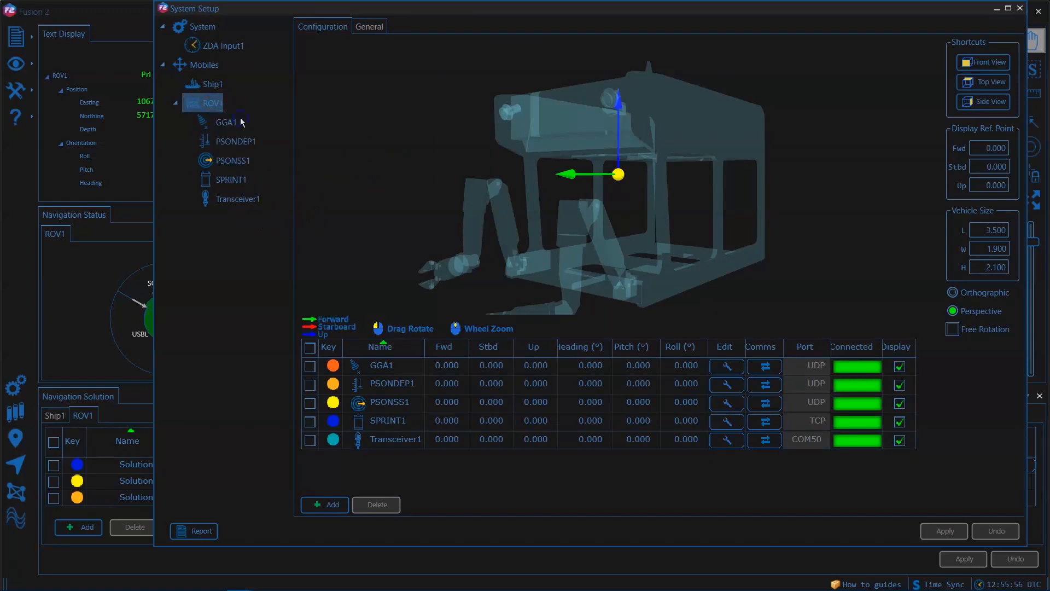
- Add a serial Output instrument on ROV1 using port COM150
{"action": "left_click", "coordinate": [324, 505]}
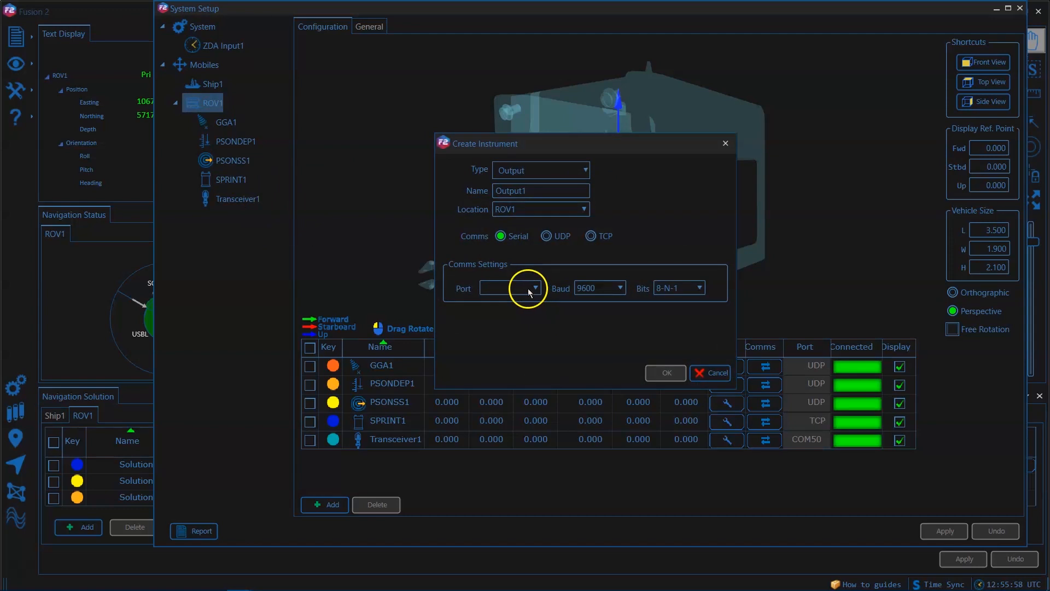
{"action": "left_click", "coordinate": [534, 289]}
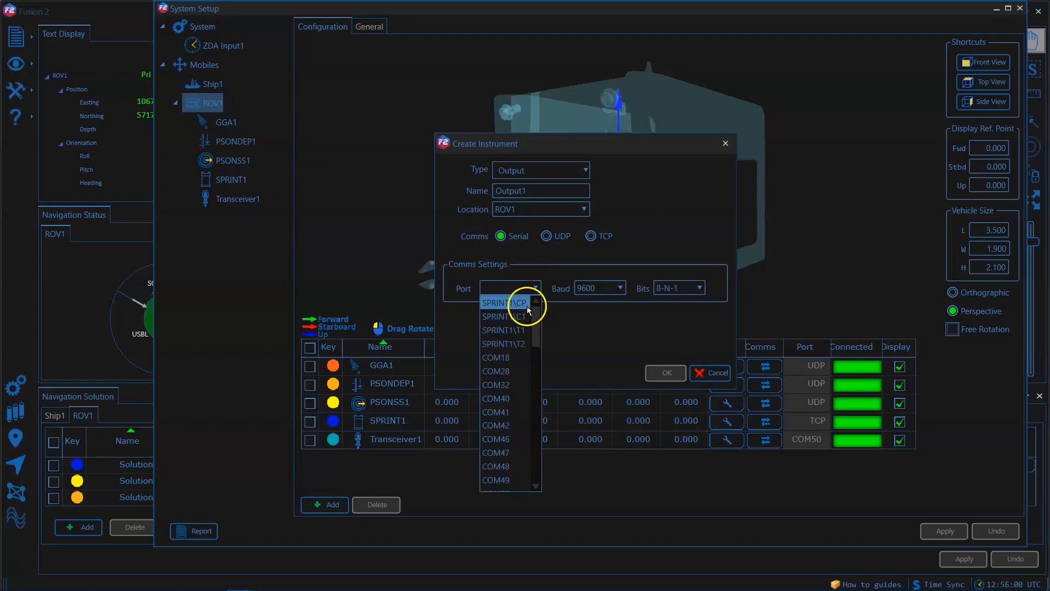
{"action": "mouse_move", "coordinate": [504, 330]}
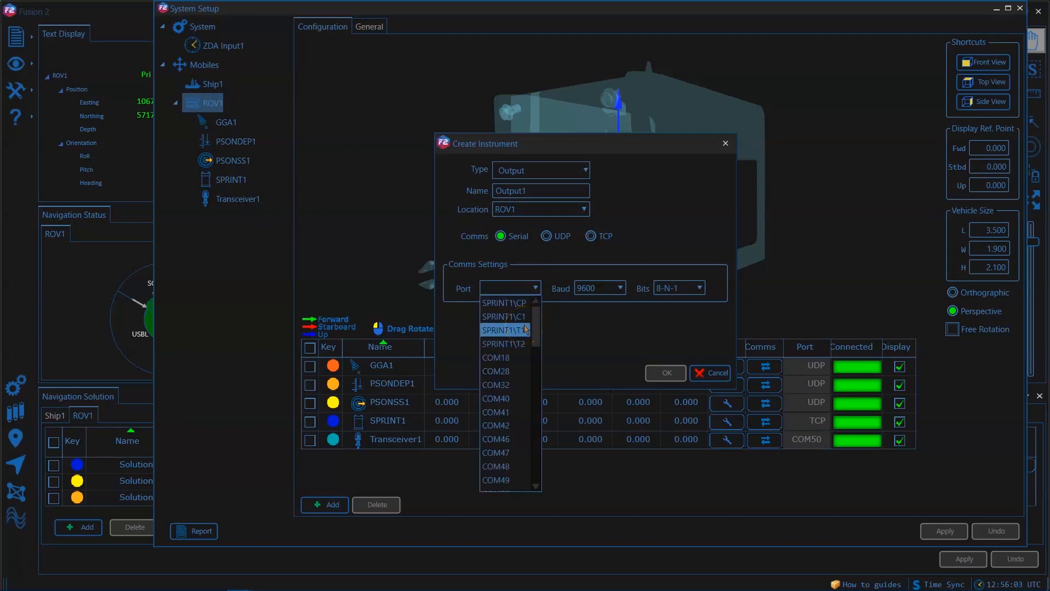
{"action": "mouse_move", "coordinate": [510, 343]}
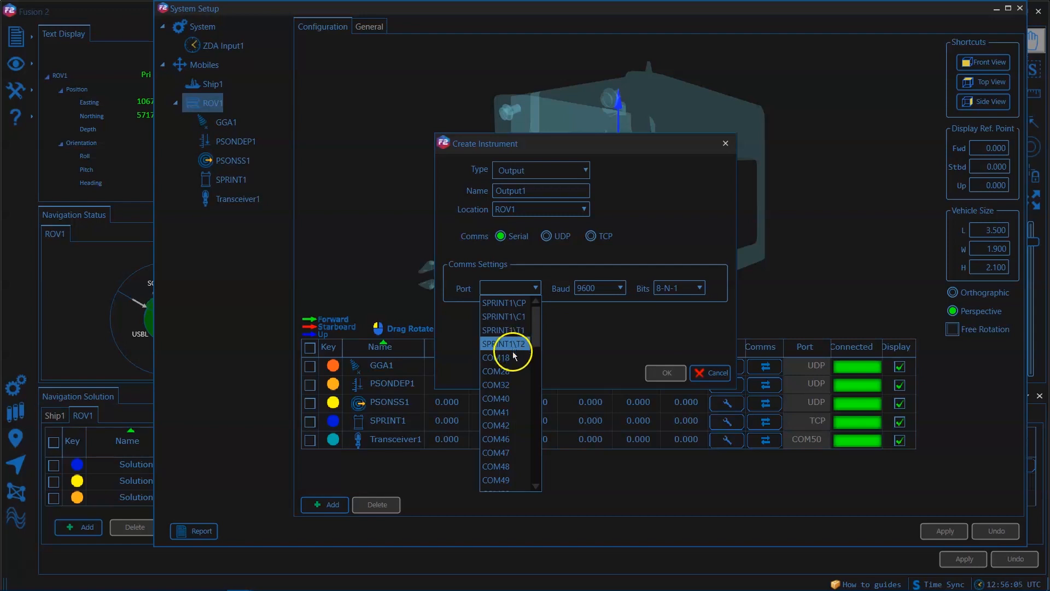
{"action": "scroll", "scroll_direction": "down", "scroll_amount": 3}
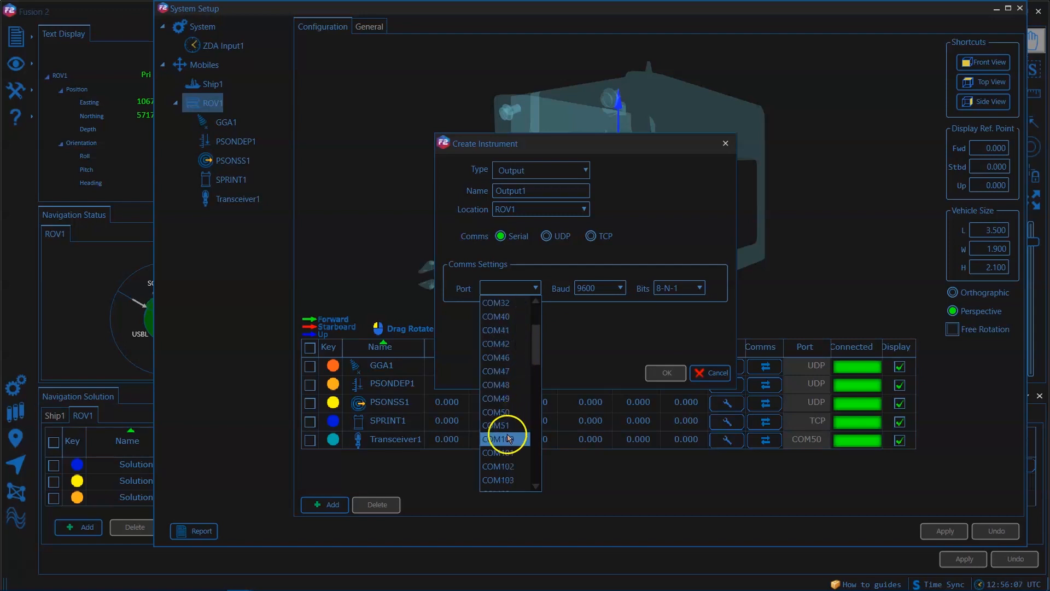
{"action": "scroll", "scroll_direction": "down", "scroll_amount": 3}
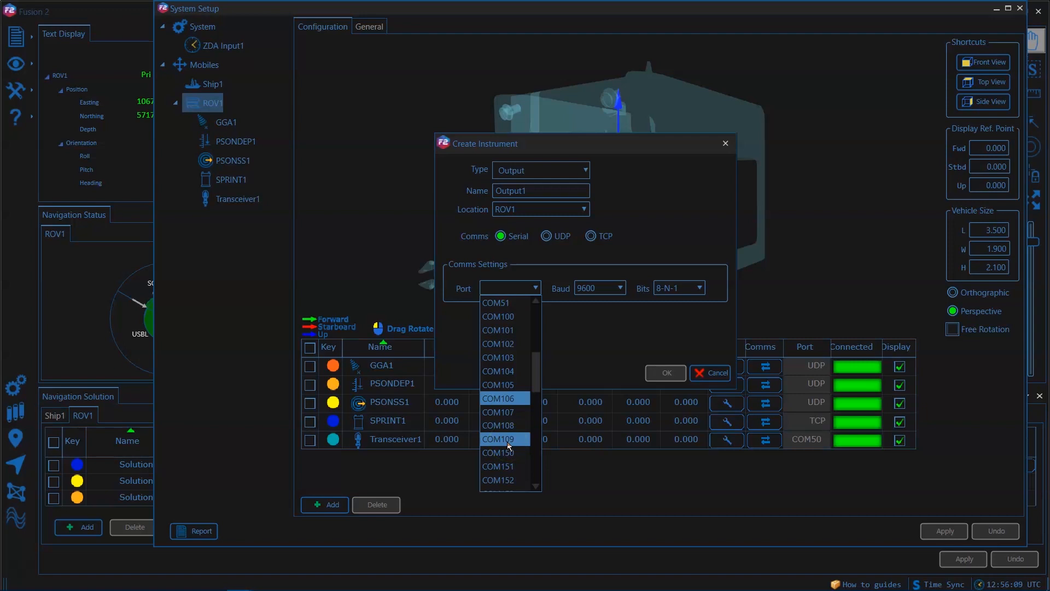
{"action": "left_click", "coordinate": [498, 452]}
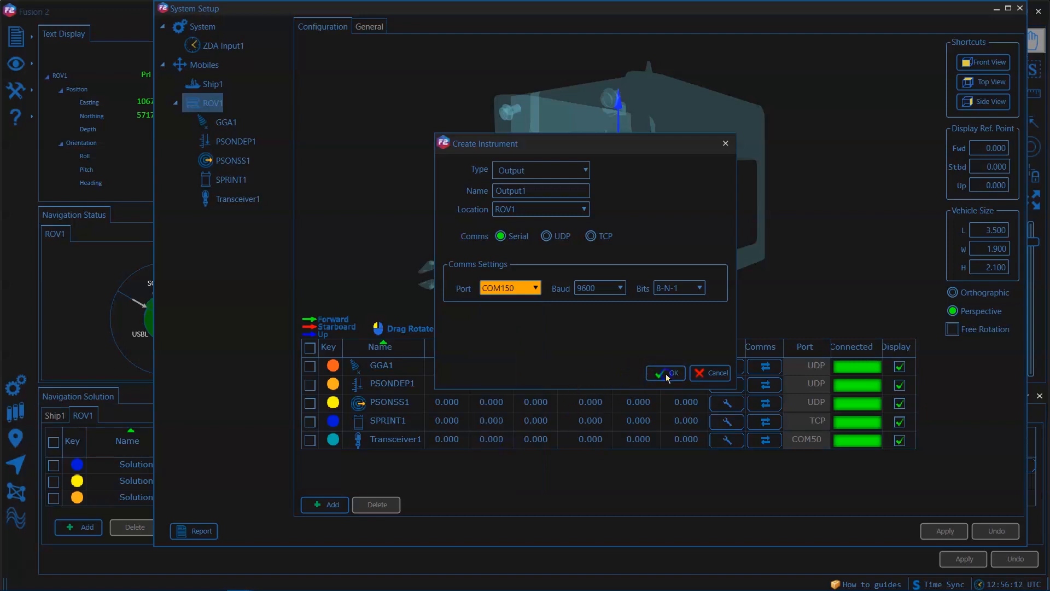
{"action": "left_click", "coordinate": [665, 373]}
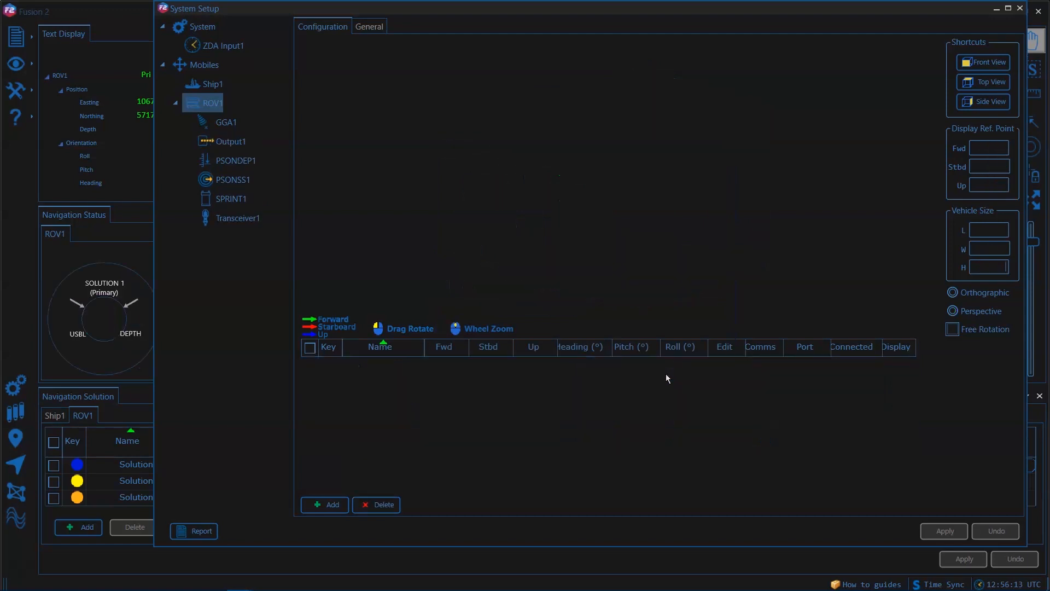
- Set SPRINT1 as Output1's data source and show the message type options
{"action": "left_click", "coordinate": [212, 102]}
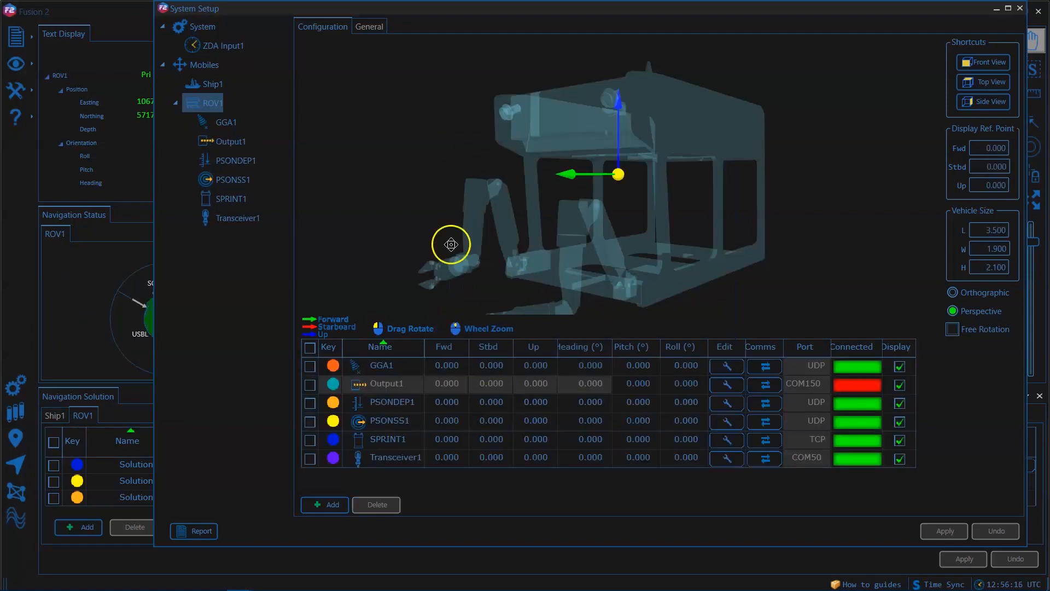
{"action": "left_click", "coordinate": [230, 140]}
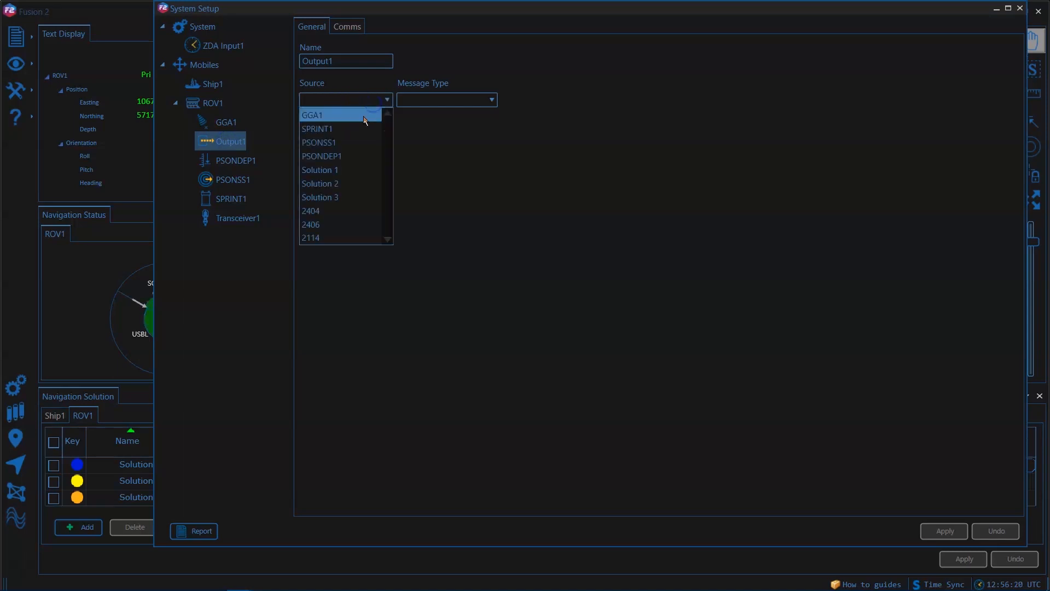
{"action": "left_click", "coordinate": [316, 128]}
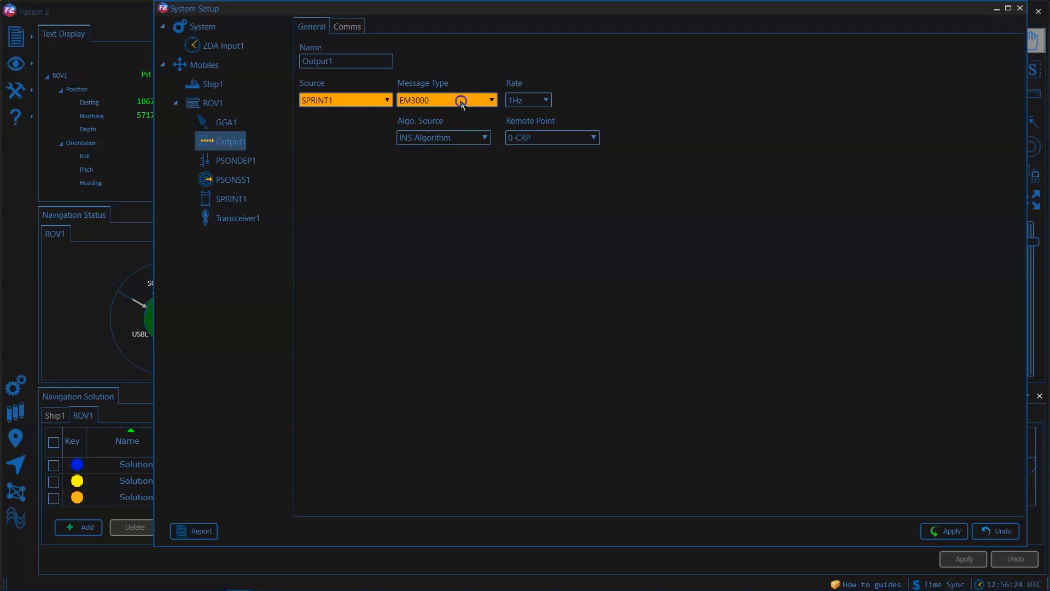
{"action": "left_click", "coordinate": [490, 100]}
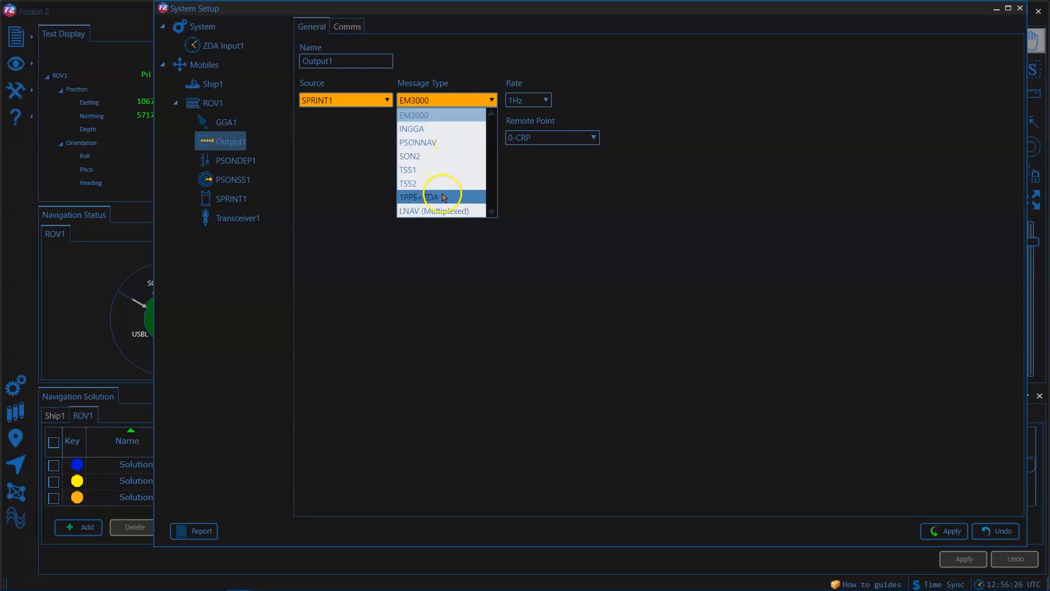